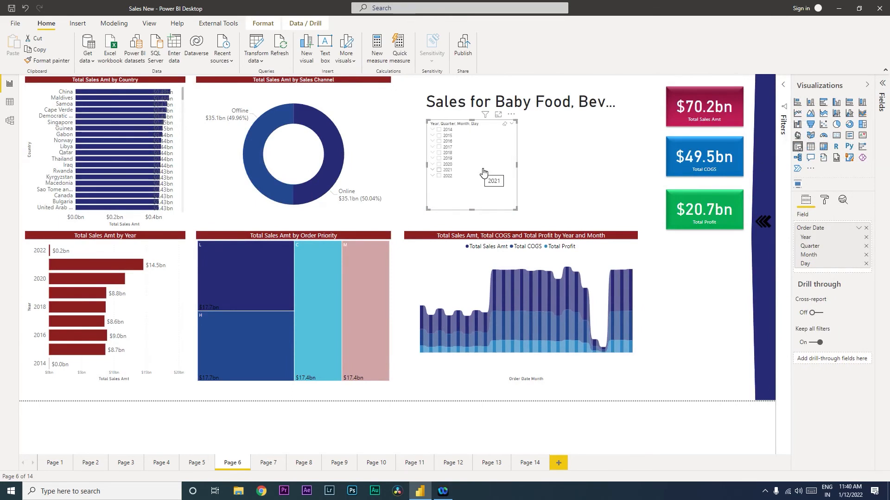
mouse_move(862, 239)
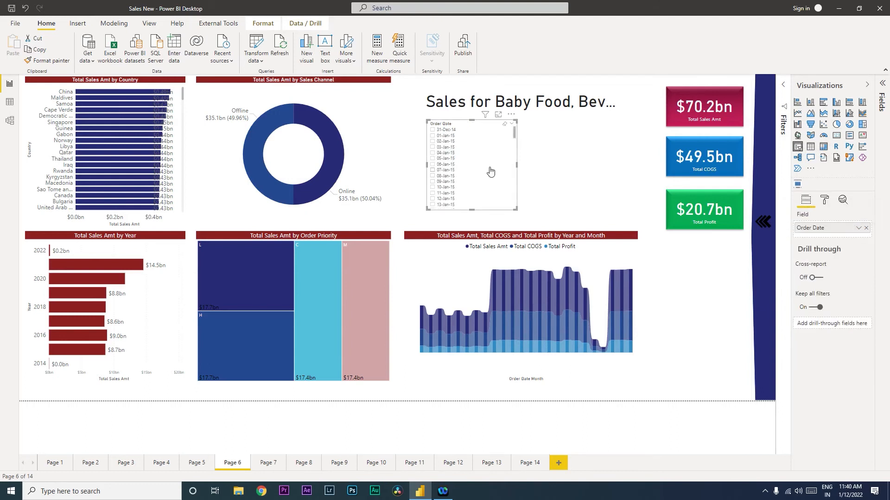
mouse_move(489, 168)
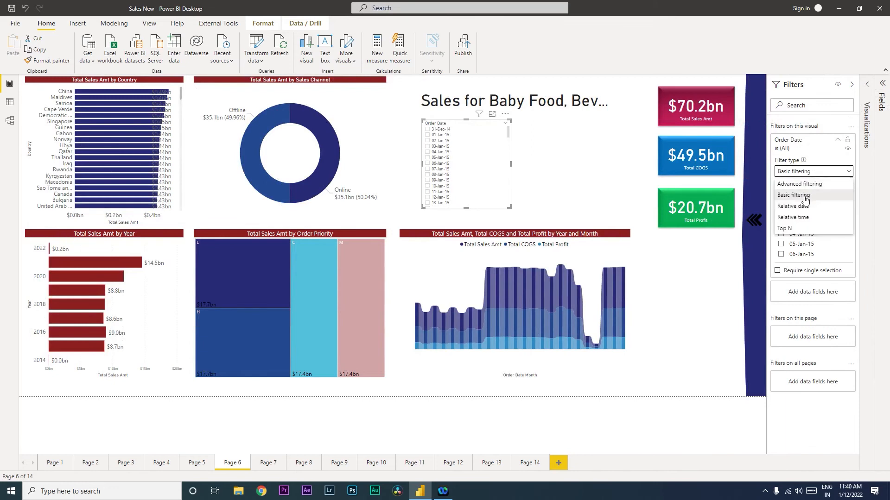
- Filter Order Date by relative date to the last 15 days, excluding today, and apply
left_click(792, 206)
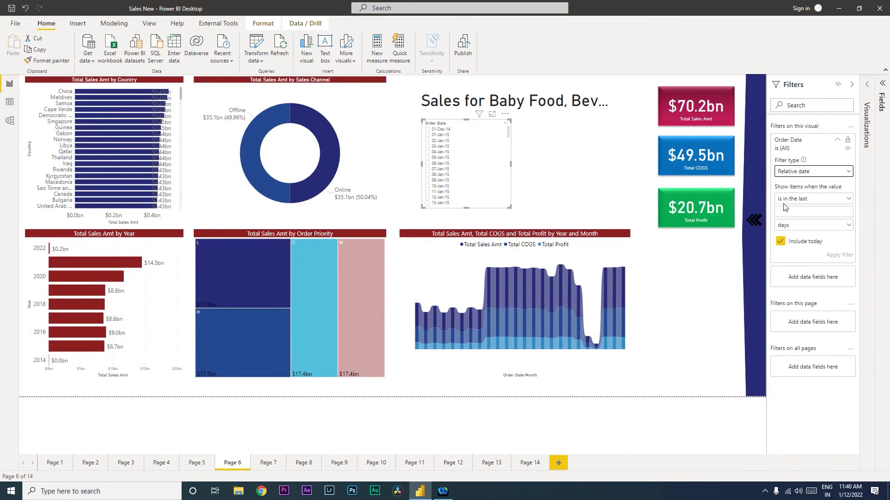
left_click(812, 198)
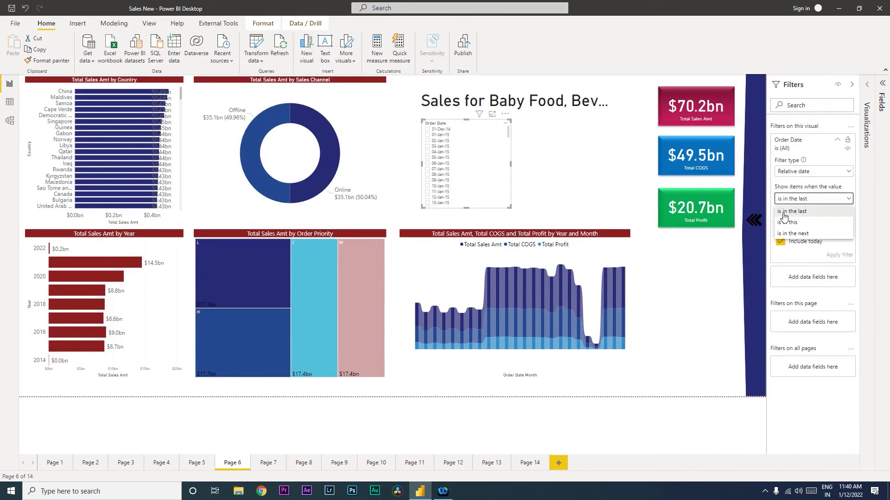
mouse_move(789, 222)
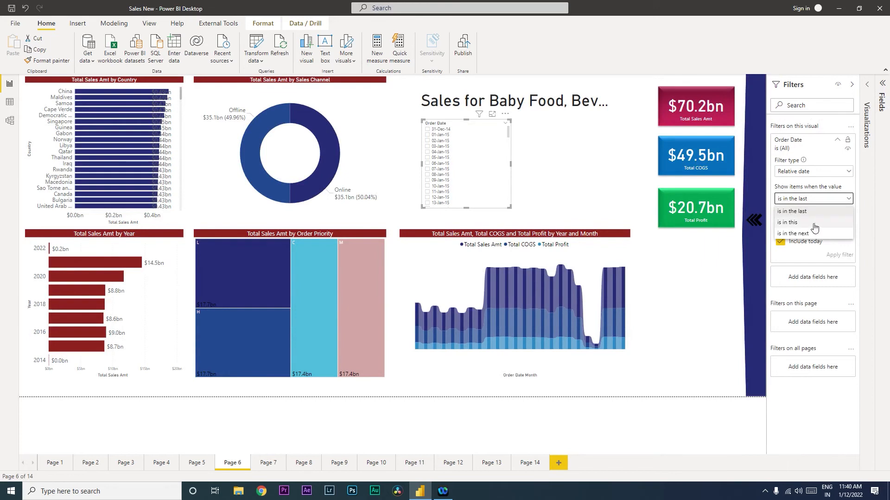
left_click(791, 211)
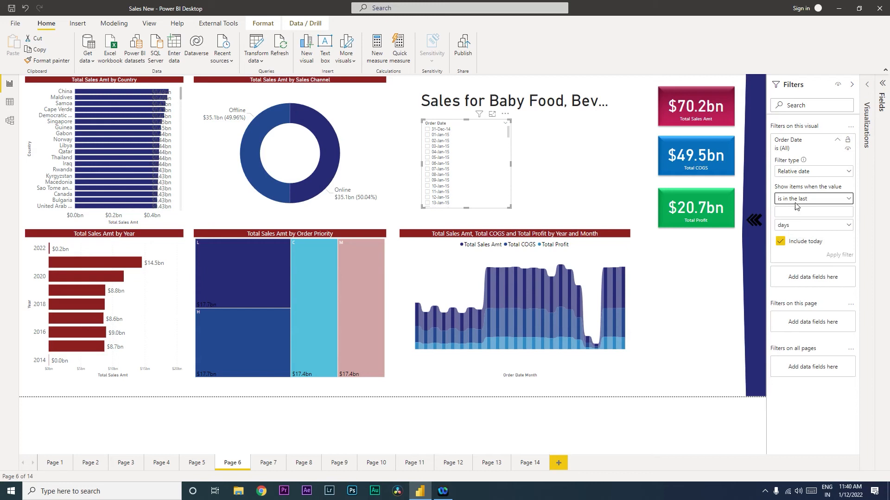
left_click(812, 212)
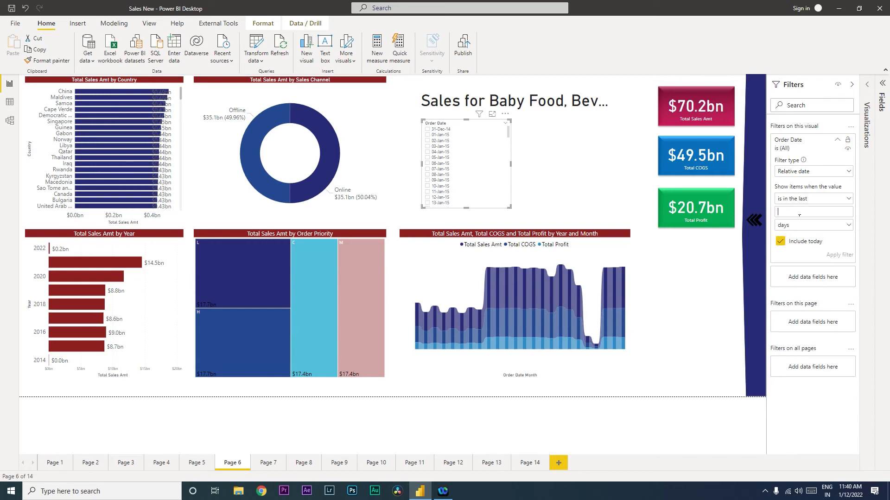
type("15")
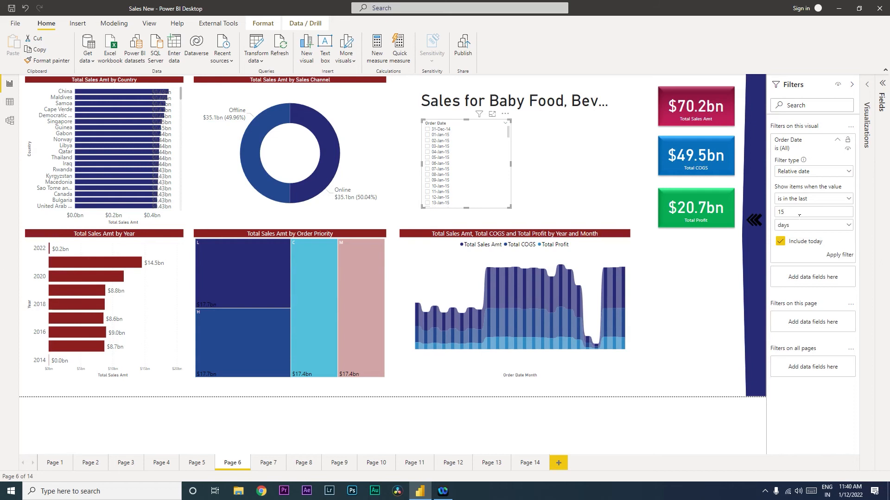
mouse_move(780, 241)
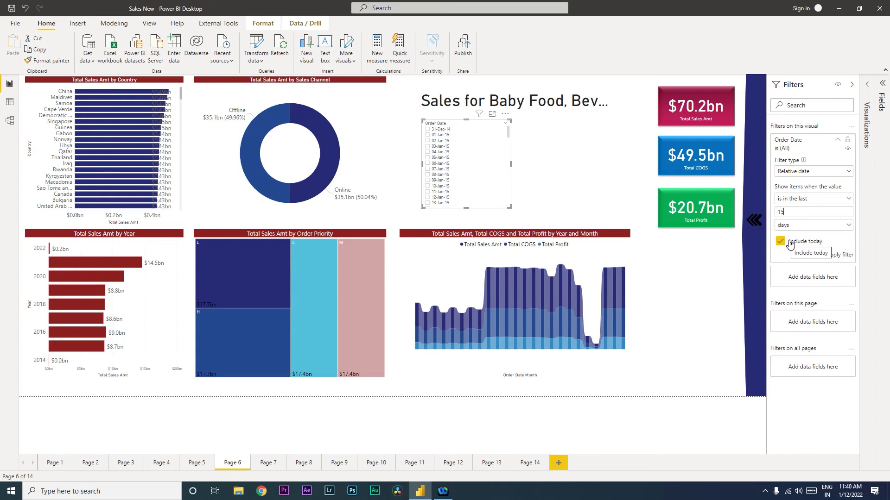
left_click(811, 224)
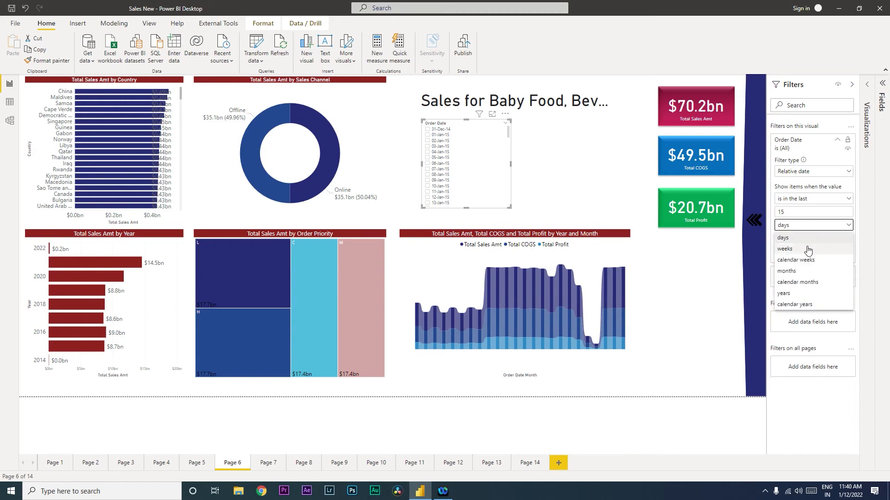
mouse_move(810, 262)
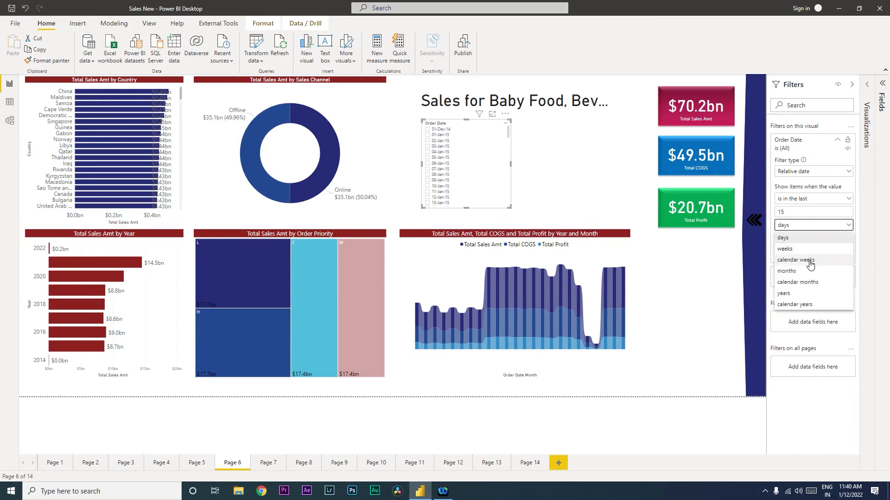
left_click(783, 237)
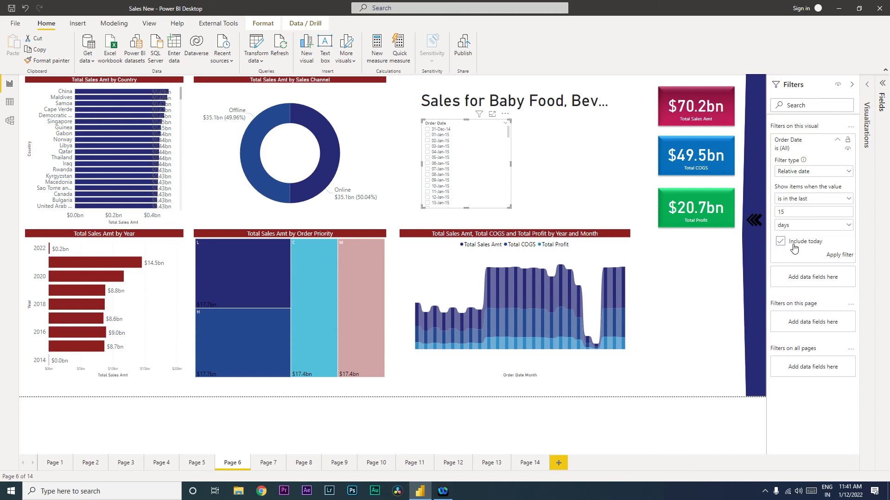
left_click(781, 241)
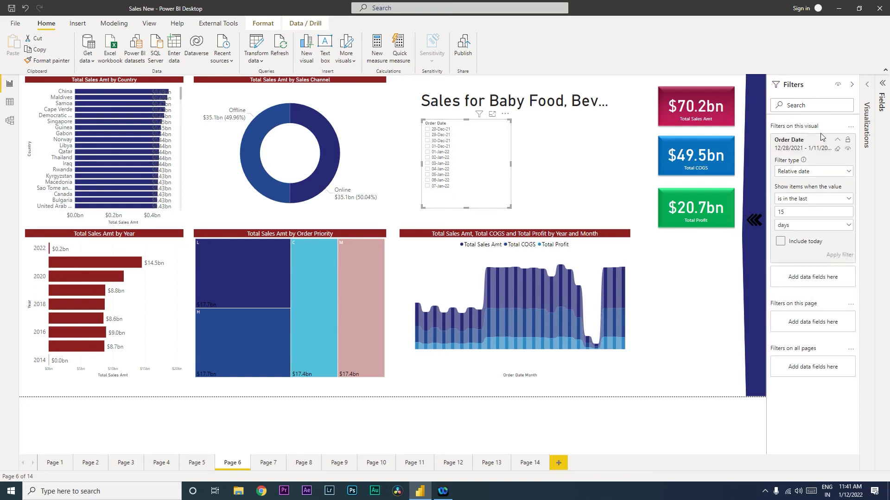
- Reopen the Visualizations pane and scroll the slicer's field settings to reposition and enlarge it
left_click(851, 85)
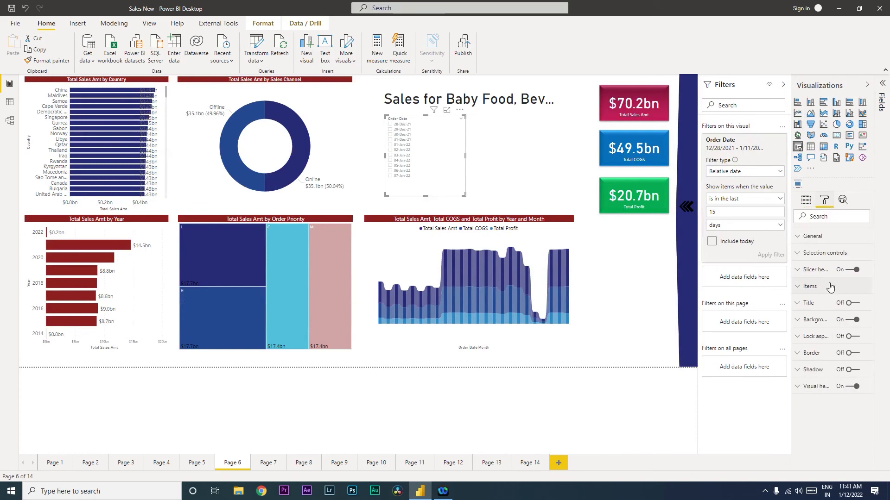
left_click(809, 286)
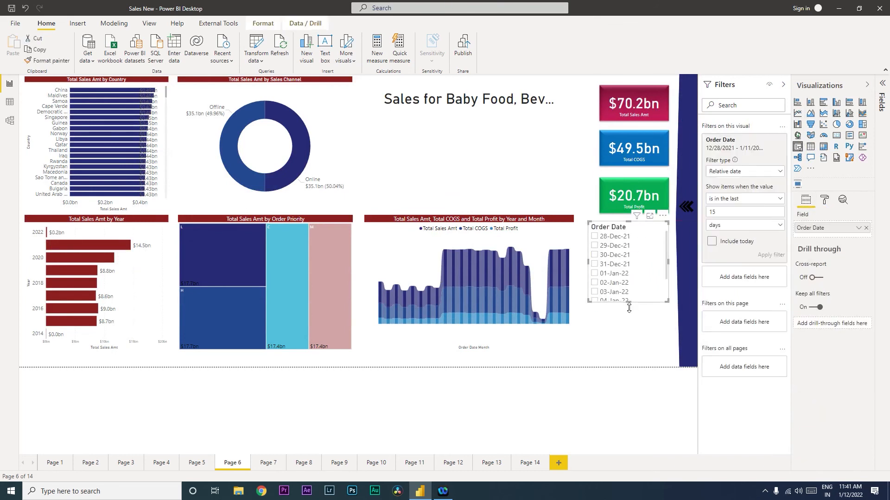
scroll("down", 3)
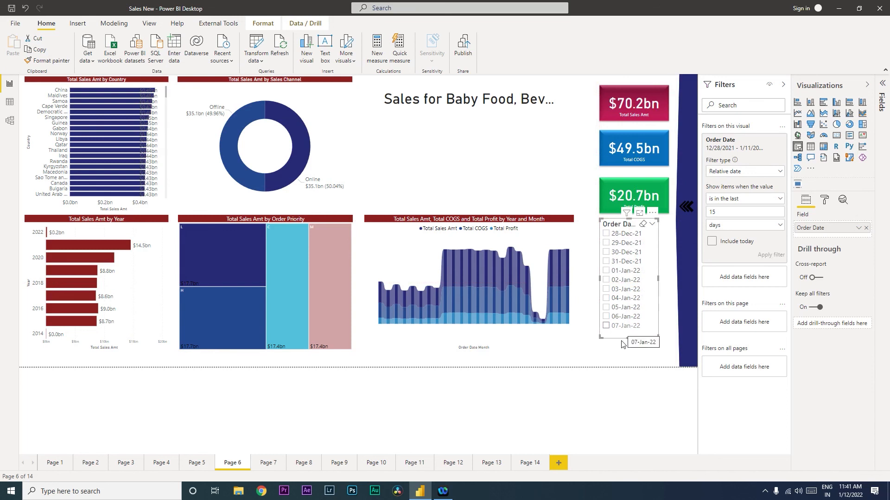
mouse_move(626, 243)
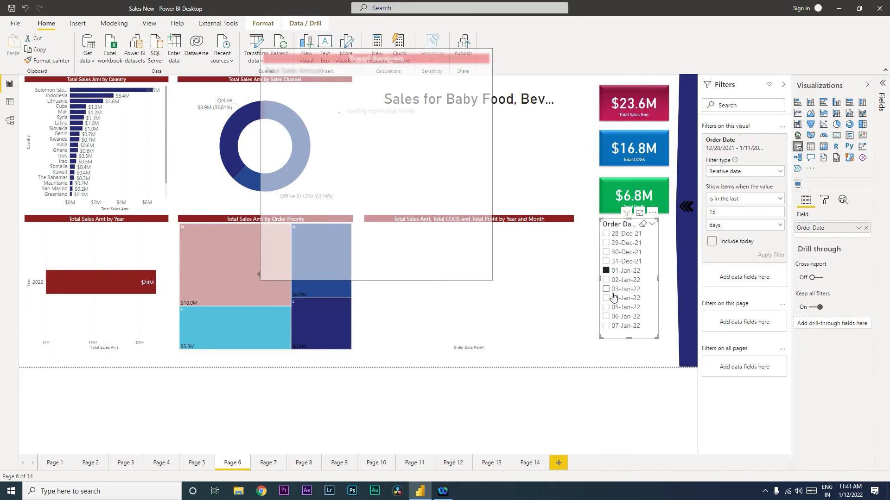
- Select 05-Jan-22 in the slicer, then 06-Jan-22, so visuals show $21.1M sales
left_click(625, 307)
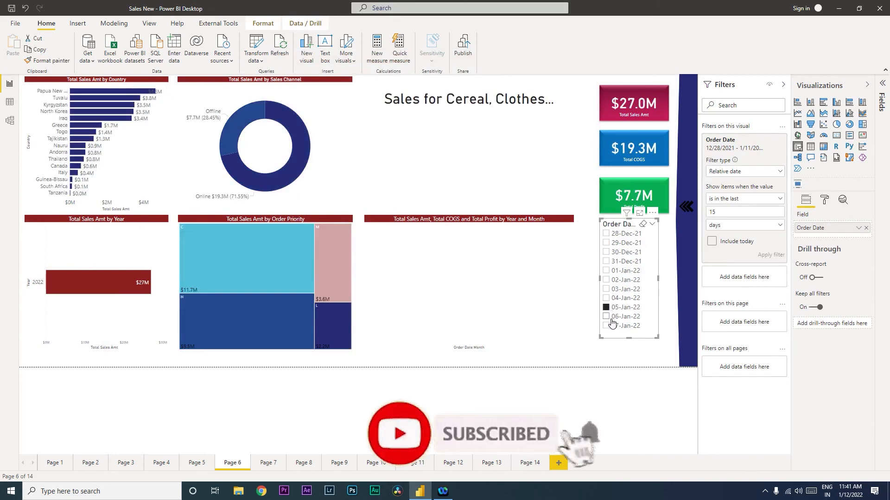
left_click(623, 316)
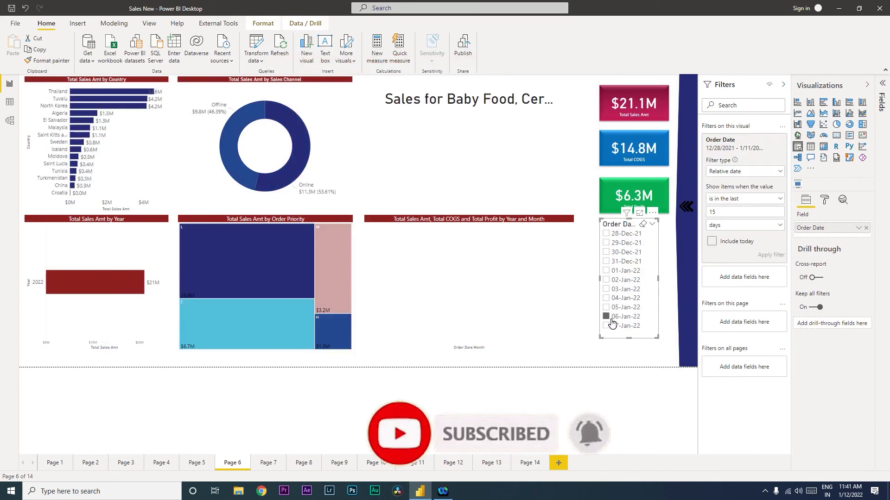